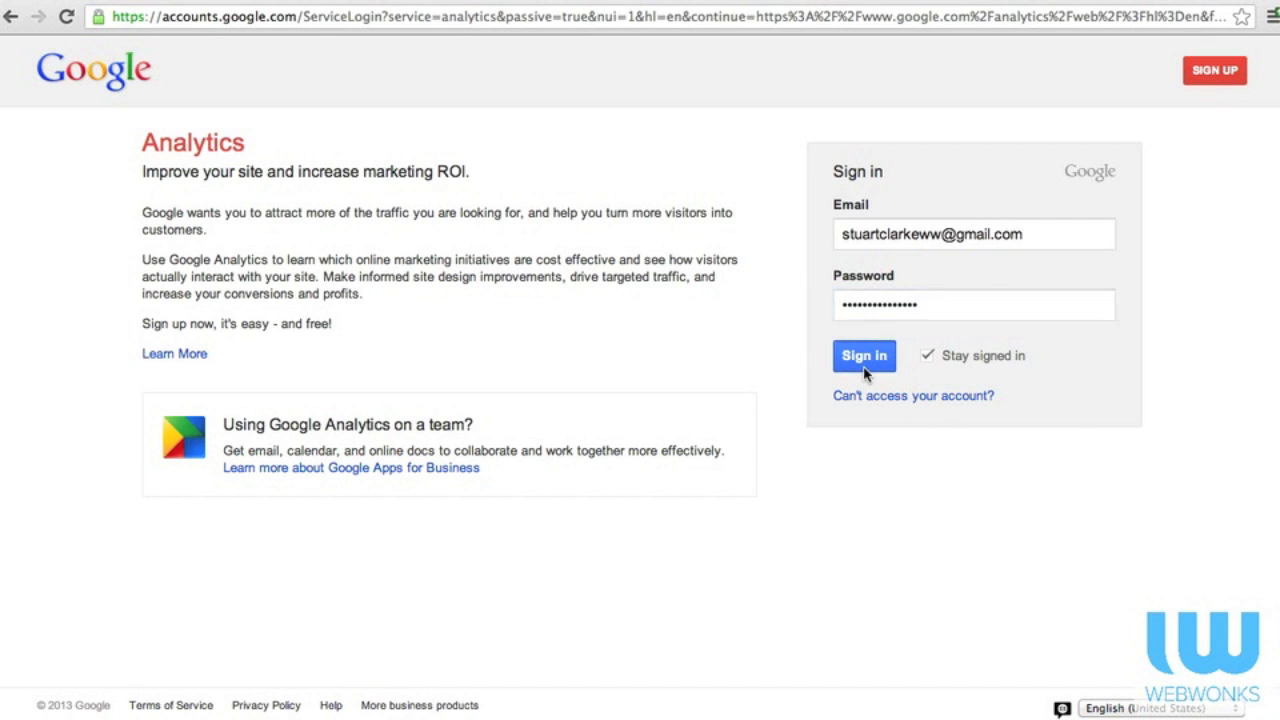
left_click(863, 356)
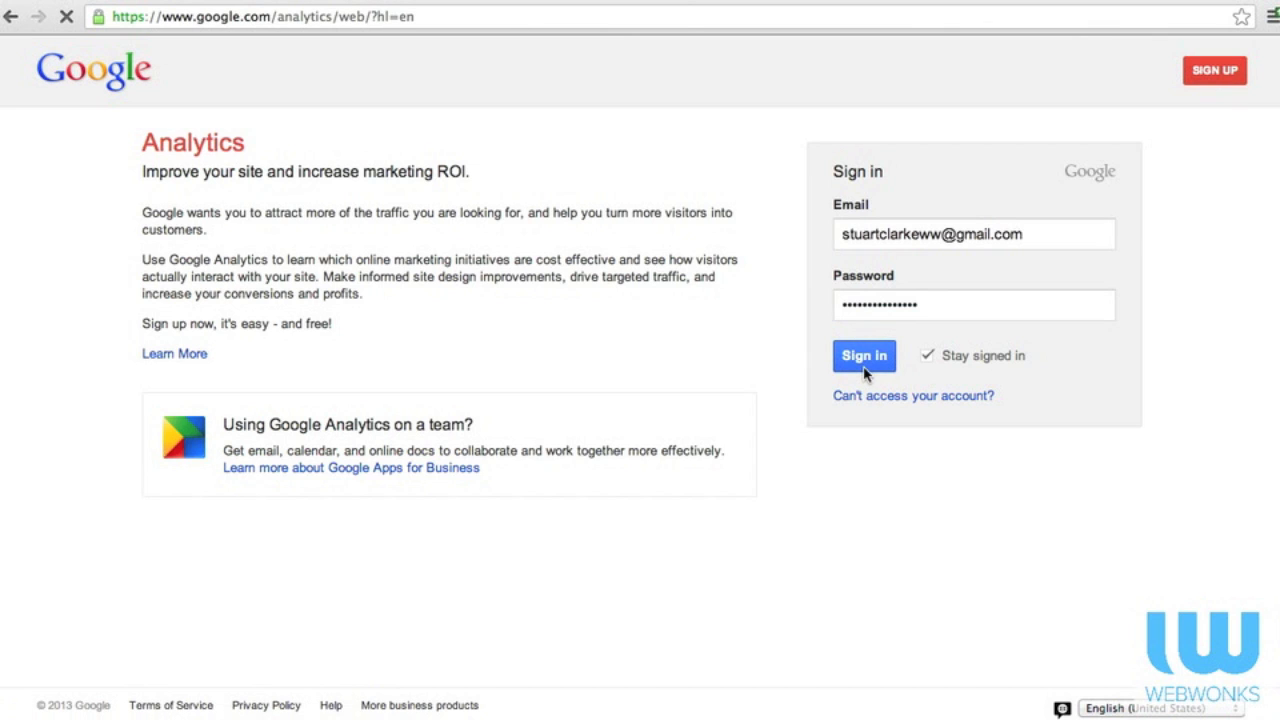
left_click(864, 355)
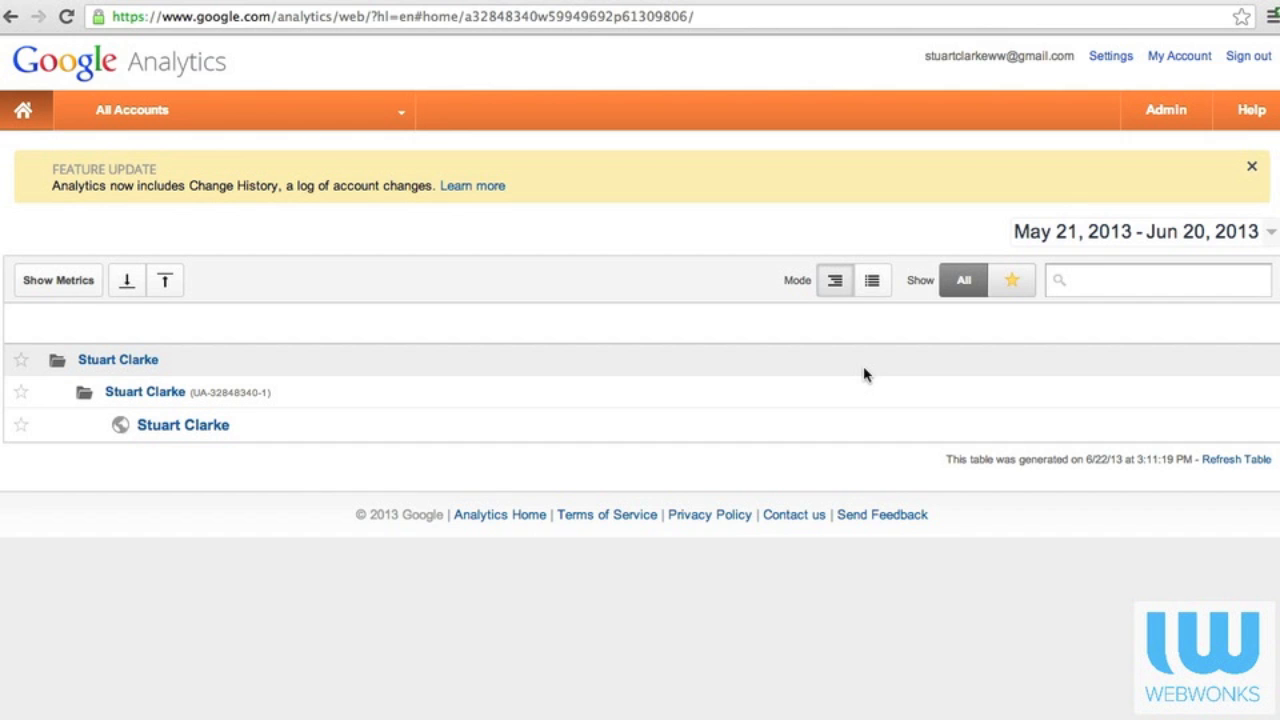
mouse_move(163, 437)
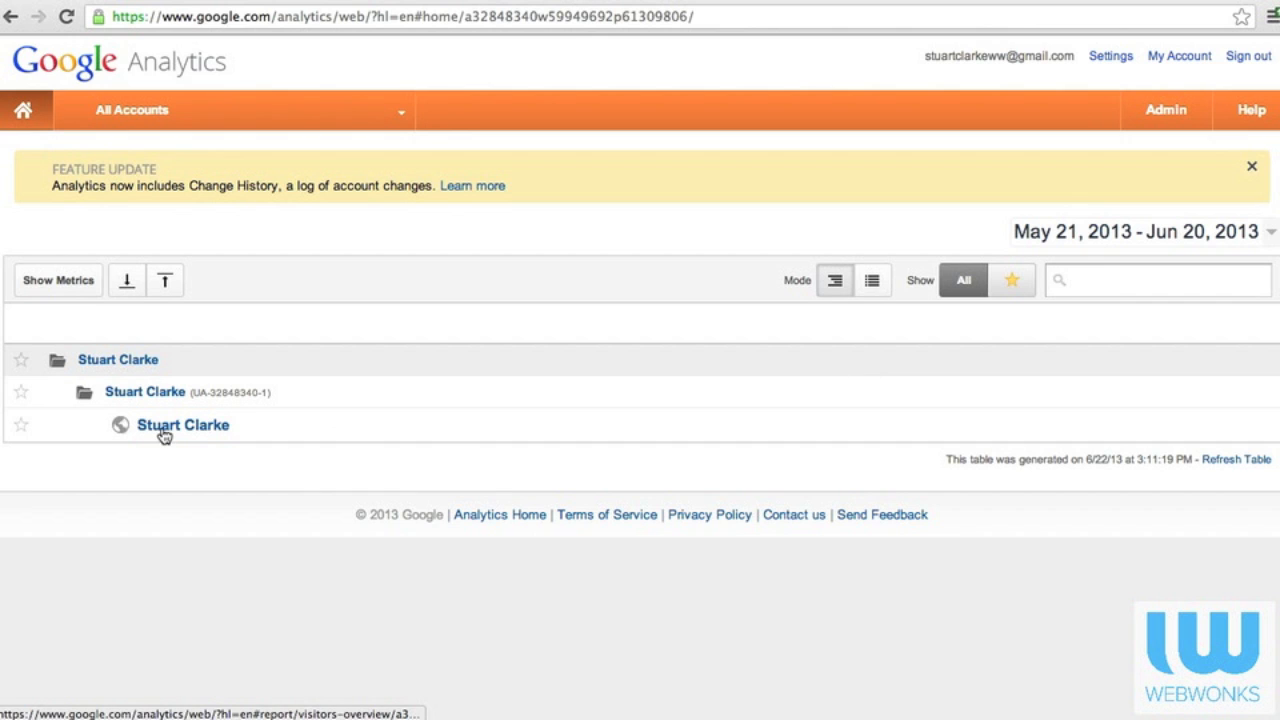
- Open the Stuart Clarke website profile to view its May 22–June 21, 2013 visits chart
left_click(184, 425)
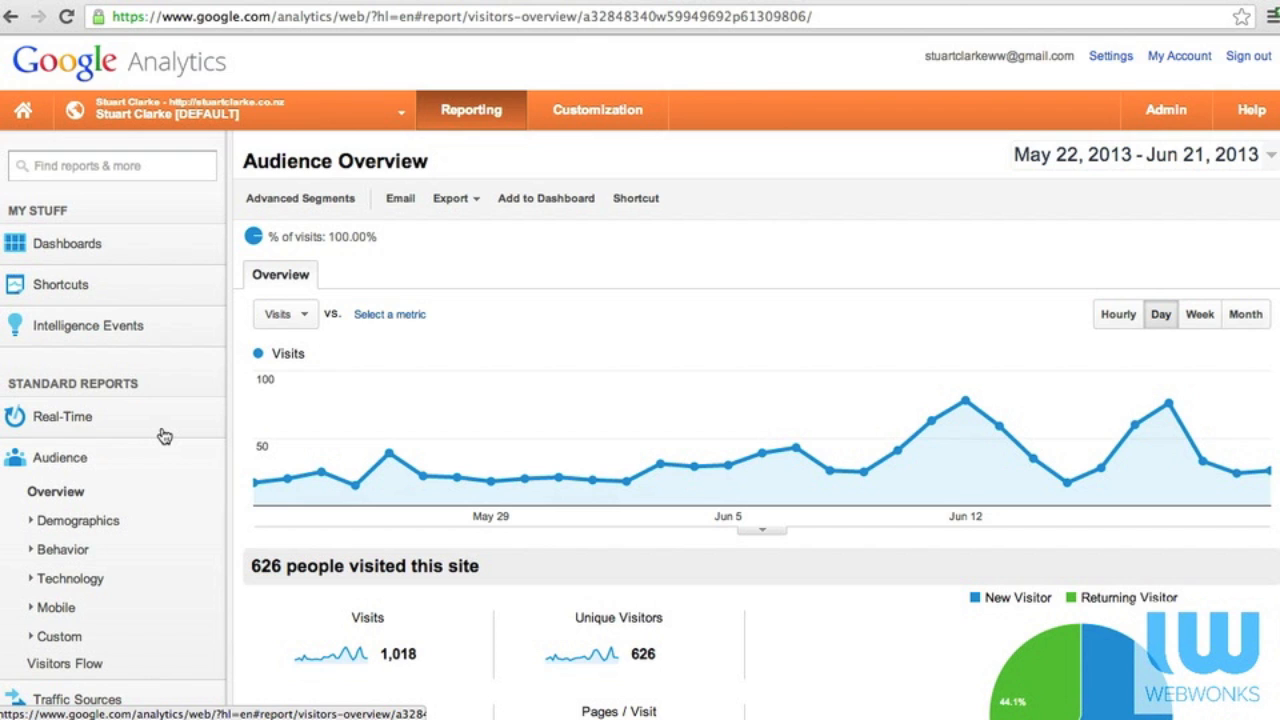
mouse_move(18, 22)
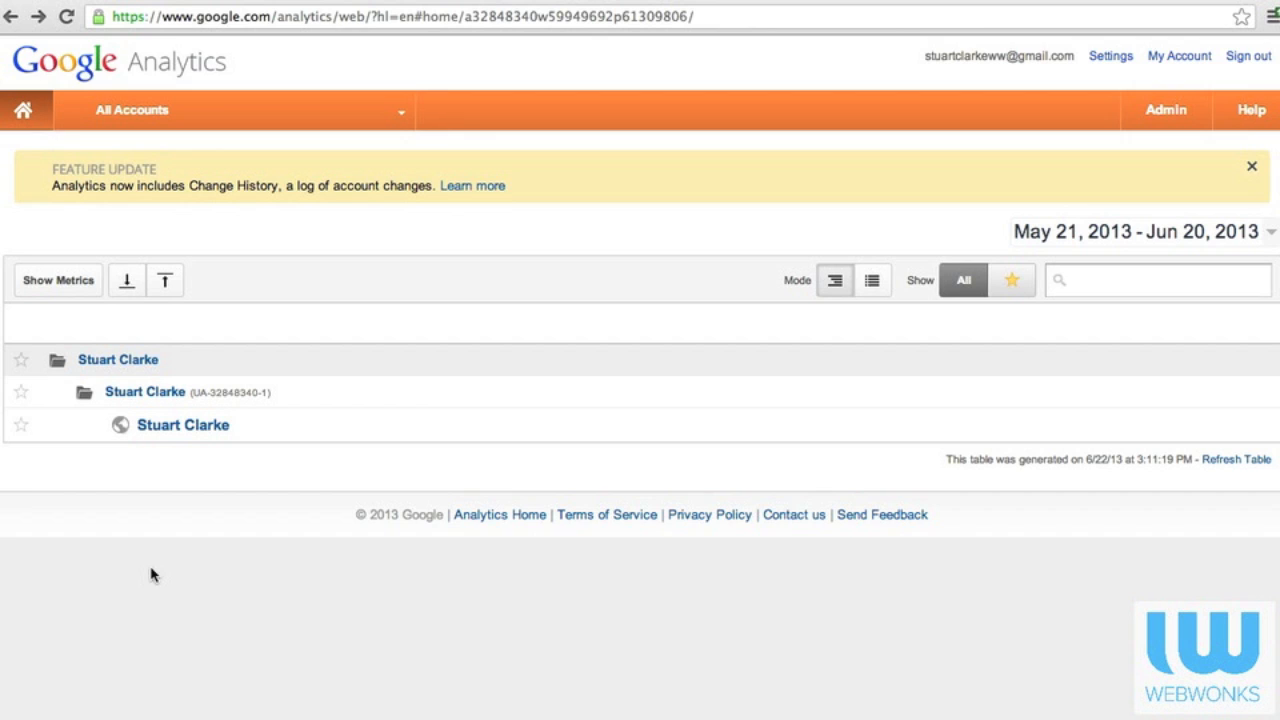
mouse_move(184, 237)
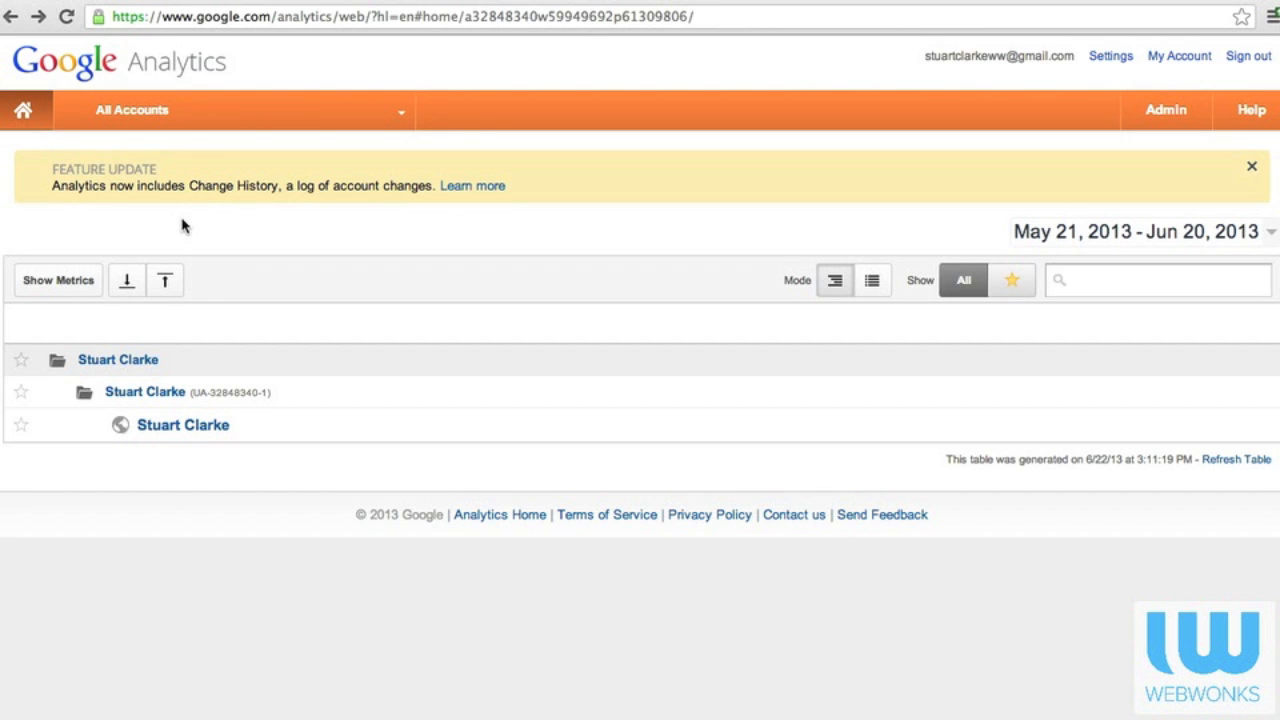
mouse_move(146, 215)
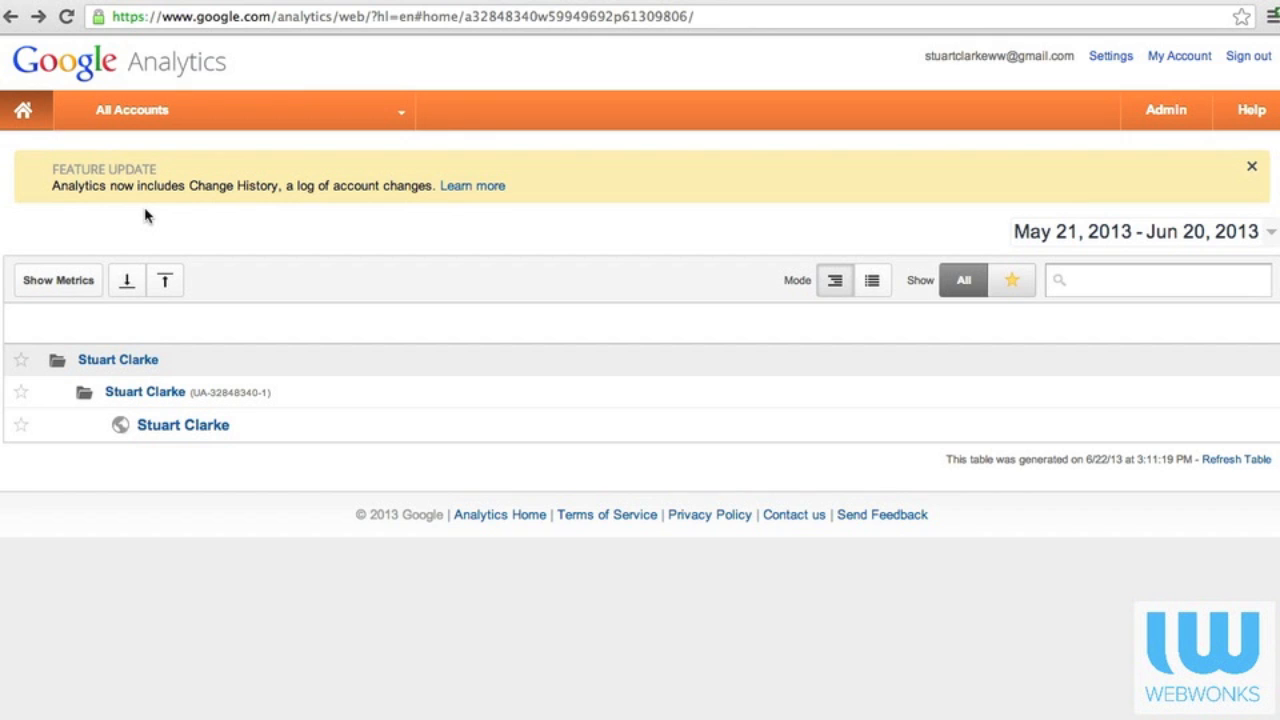
mouse_move(112, 235)
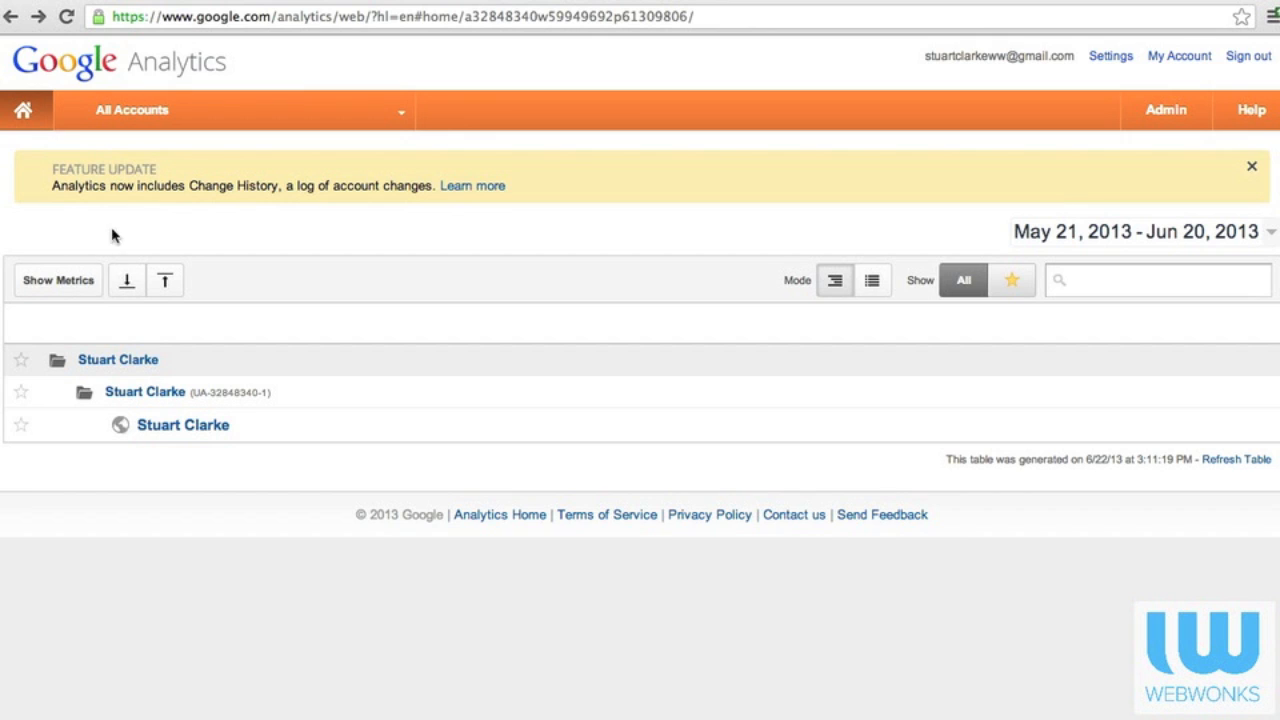
left_click(58, 280)
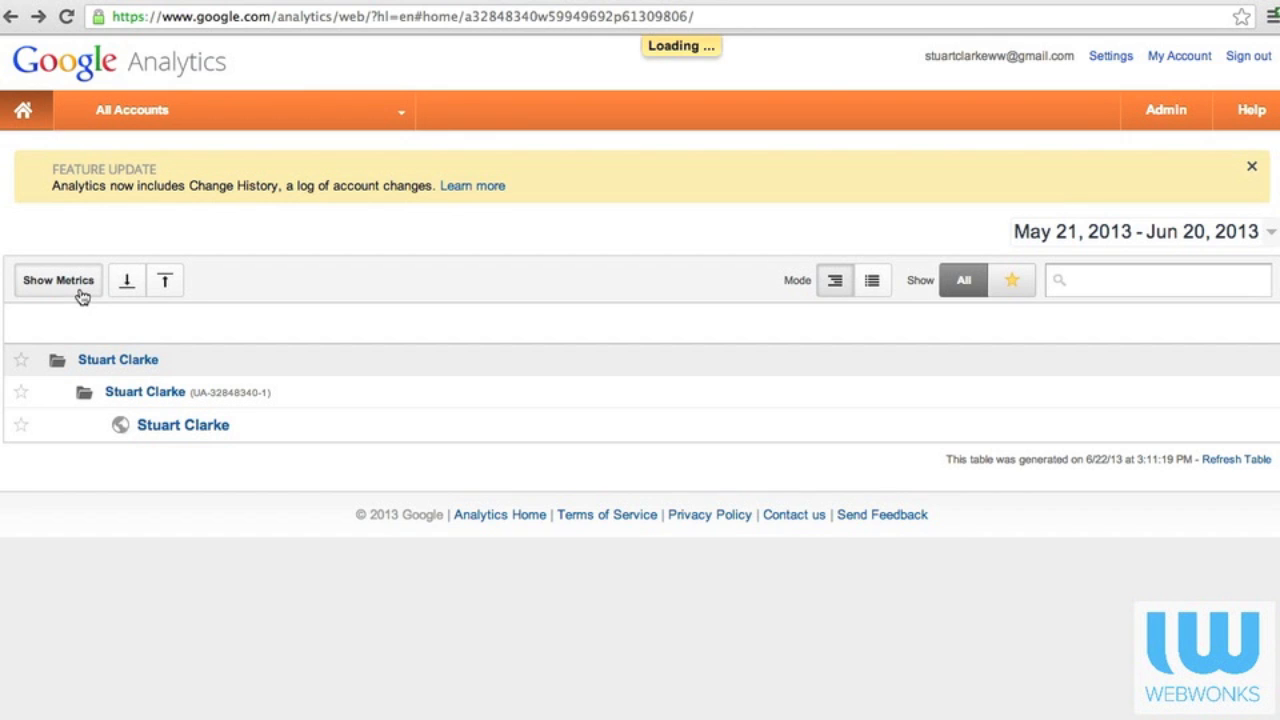
- Display visit, session, bounce and conversion metrics as a flat list, then open Admin
left_click(57, 280)
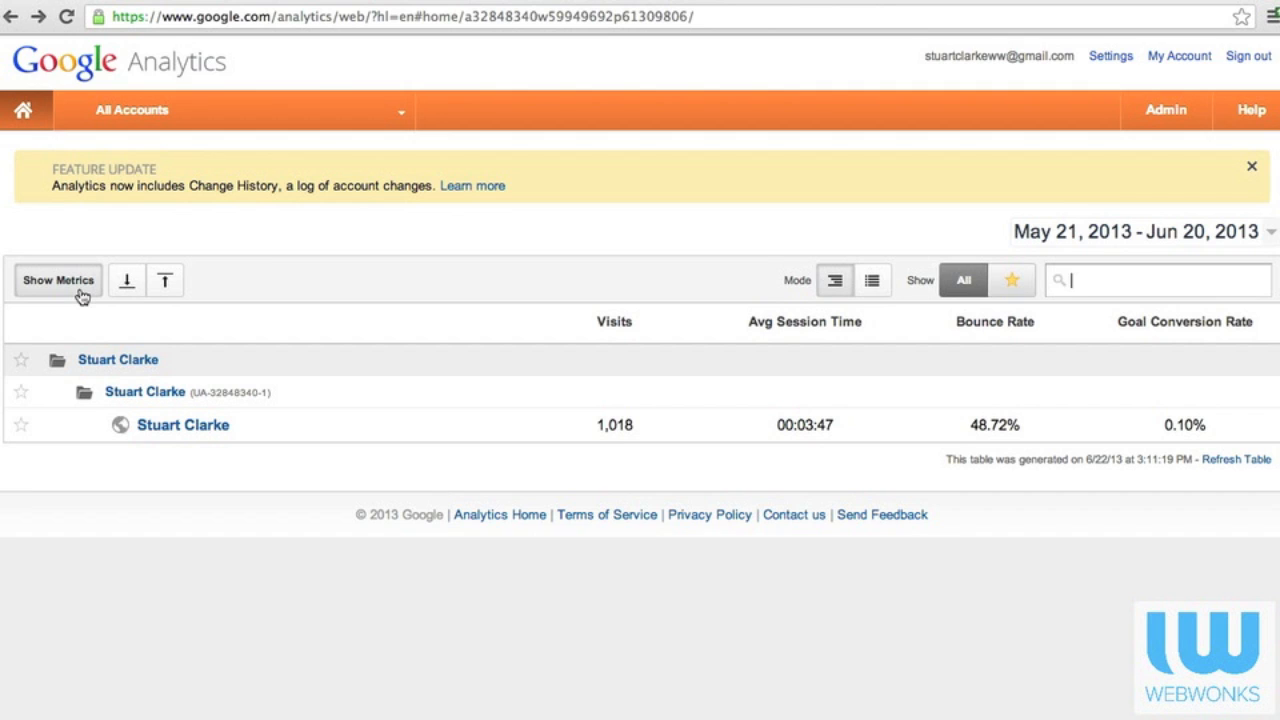
mouse_move(755, 278)
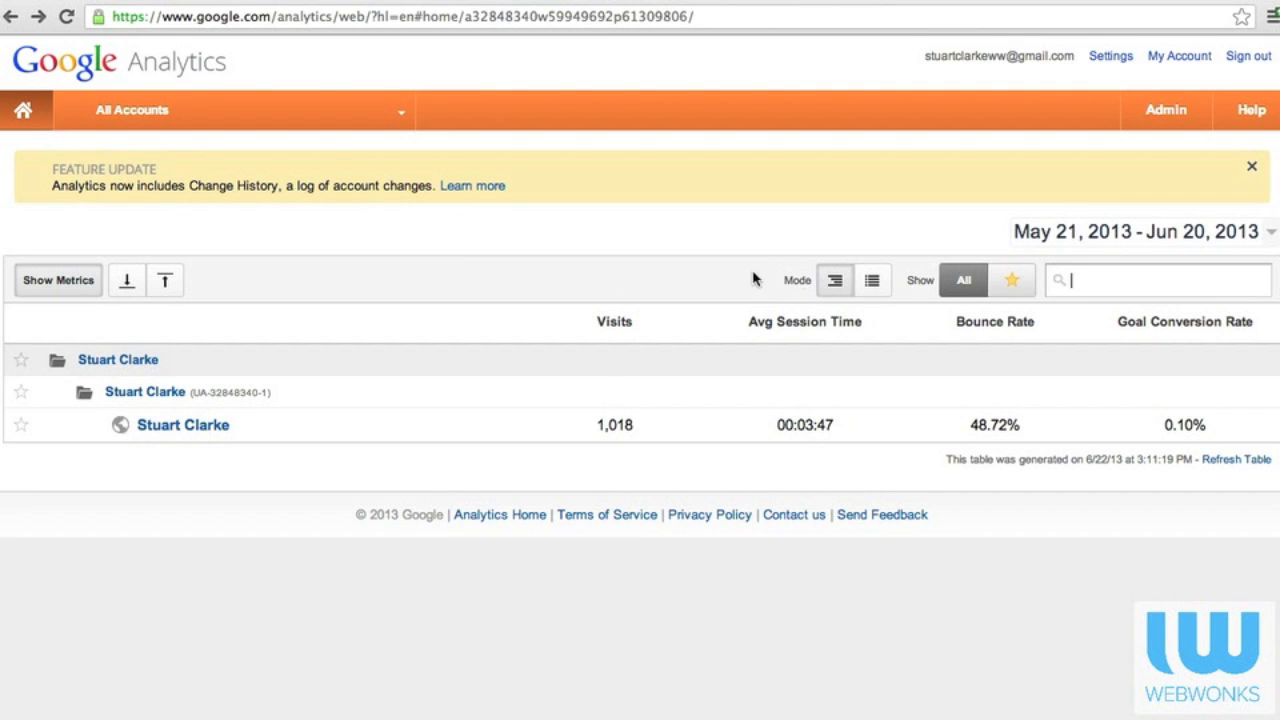
left_click(873, 280)
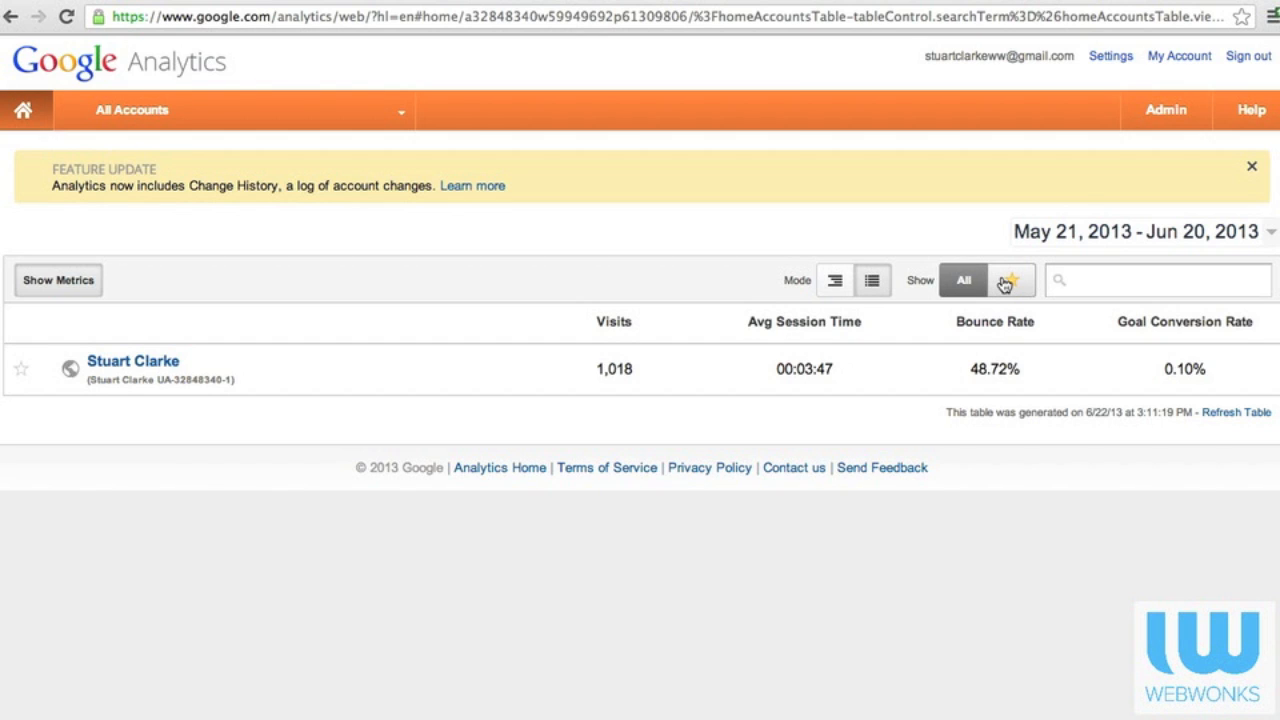
mouse_move(1120, 246)
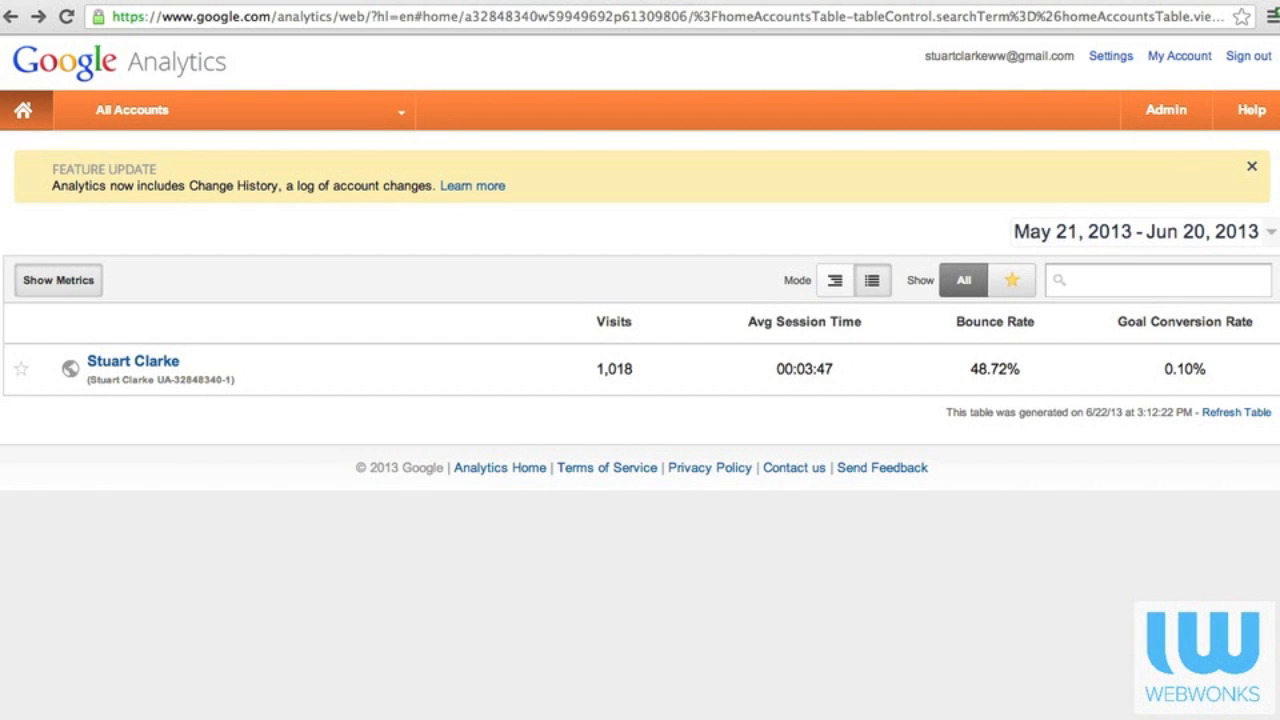
left_click(1164, 110)
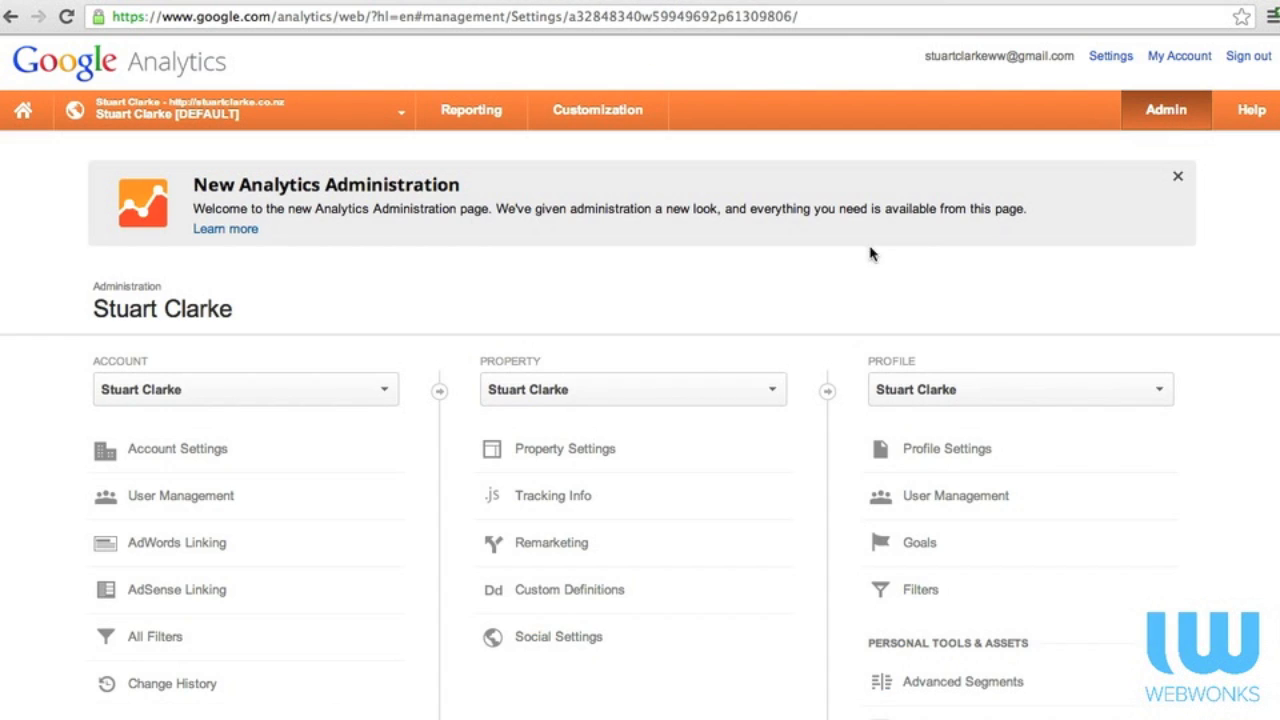
mouse_move(385, 298)
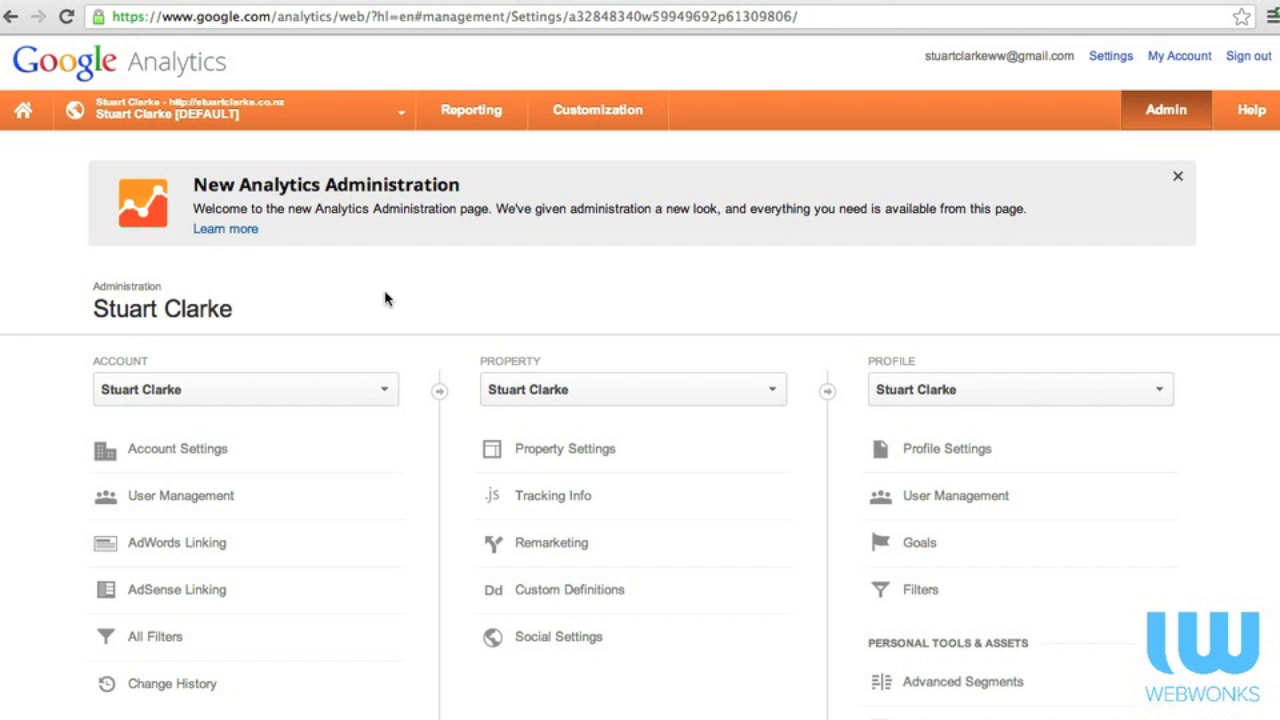
left_click(22, 110)
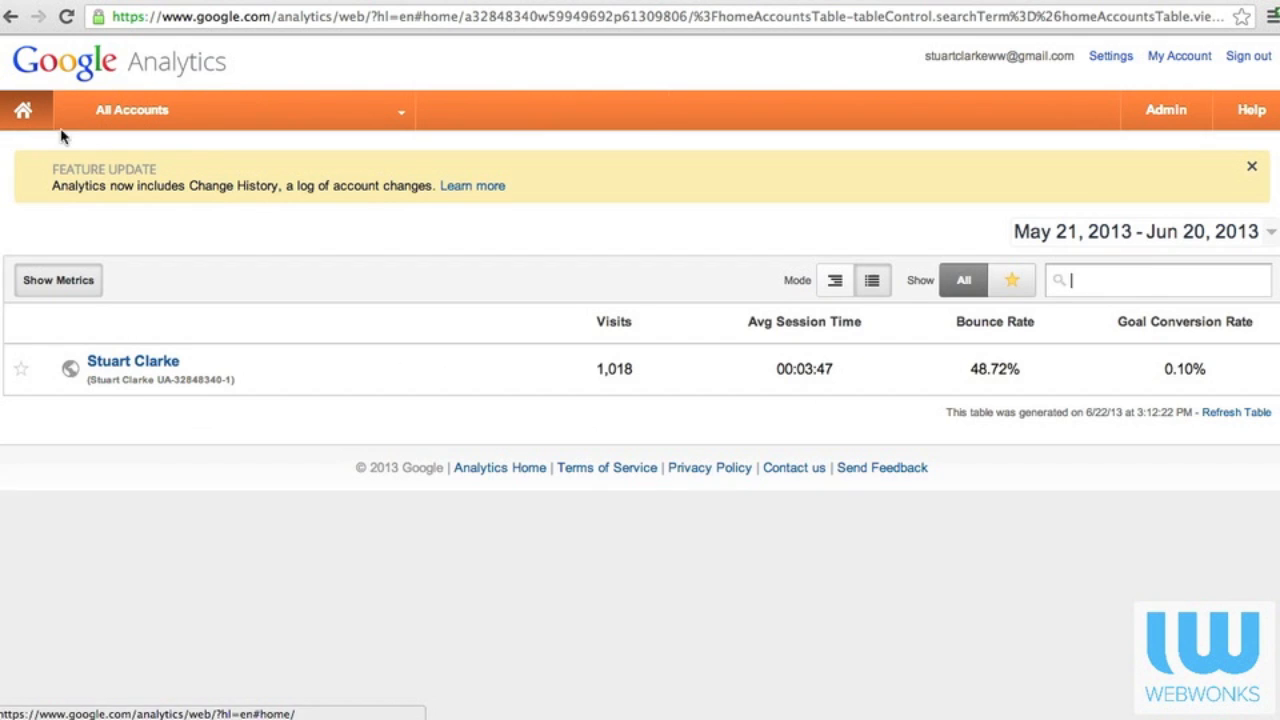
mouse_move(1110, 67)
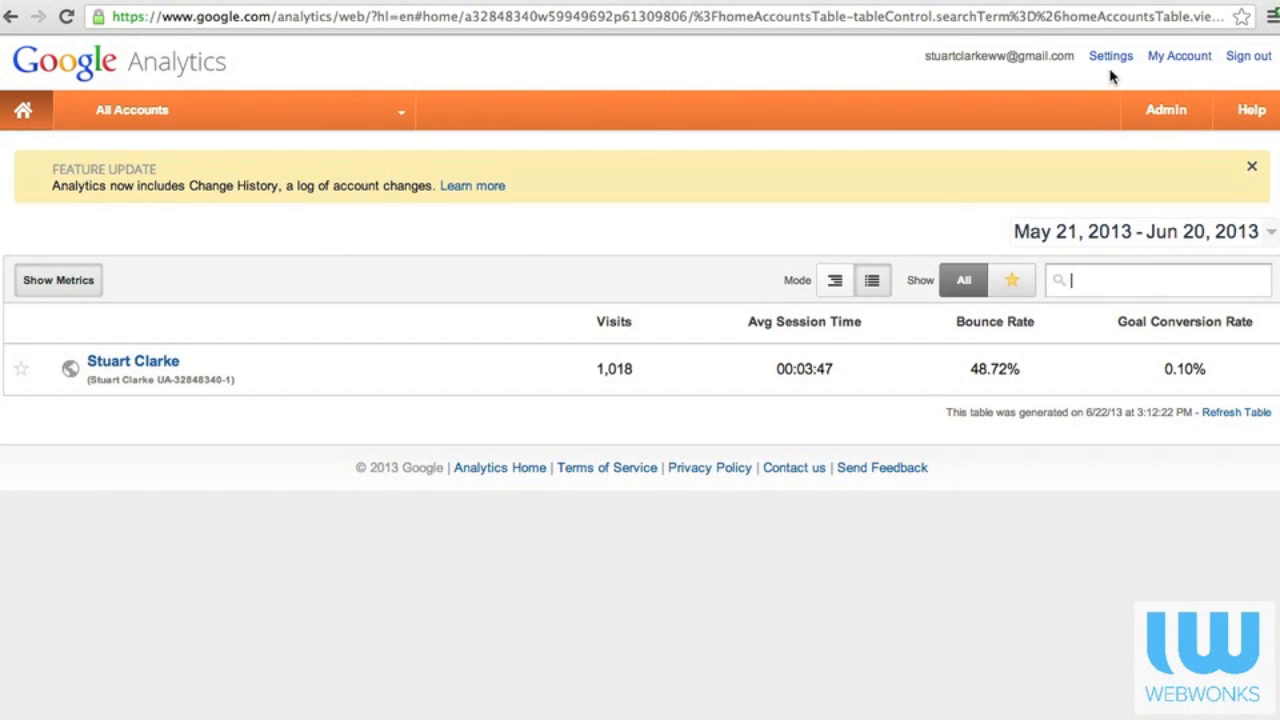
mouse_move(1244, 73)
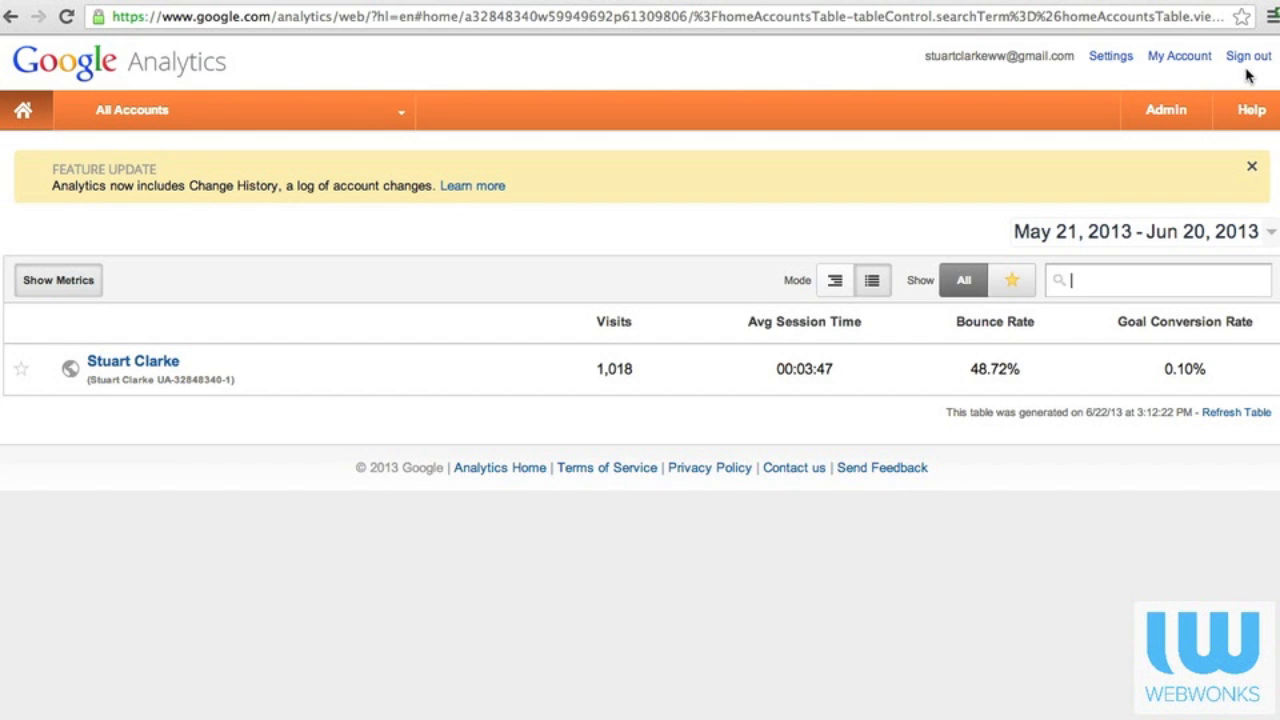